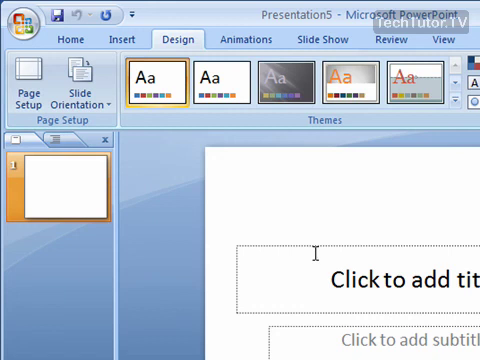
- Open Format Background from the Design tab's Background Styles gallery for the title slide
click(50, 185)
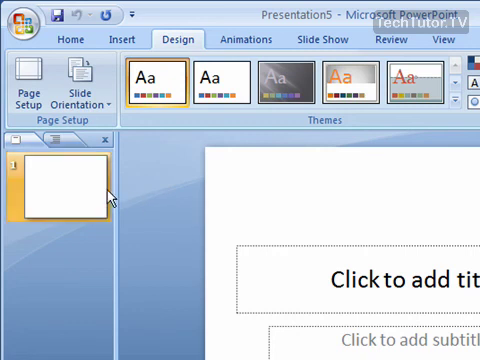
mouse_move(112, 193)
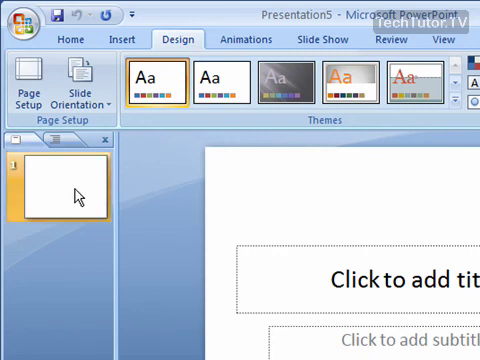
mouse_move(62, 192)
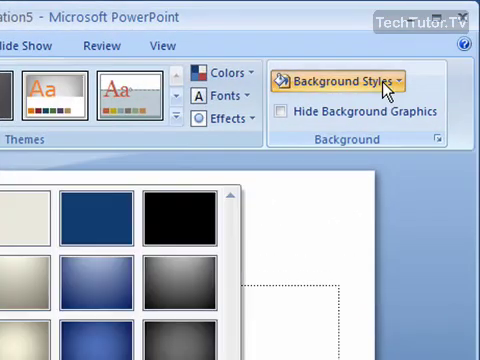
click(340, 78)
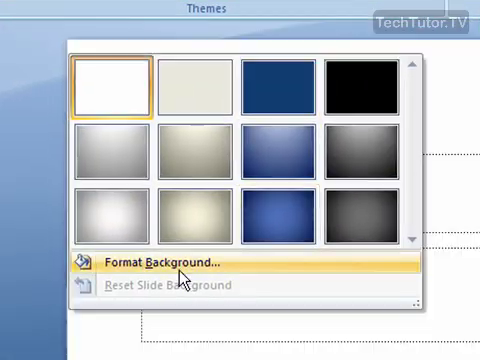
click(170, 263)
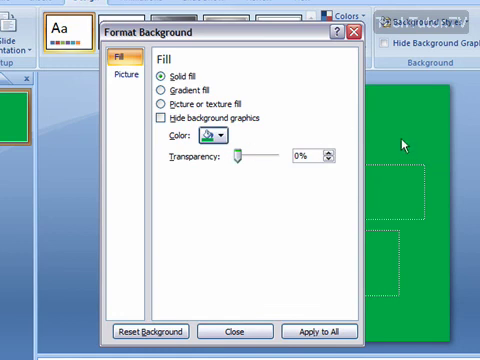
- Bring up the custom colour settings for the green background (RGB 0, 176, 80)
click(211, 135)
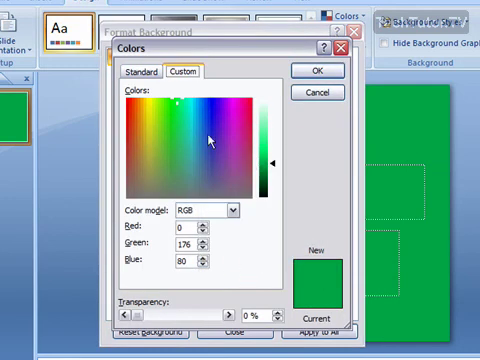
- Pick a custom blue (Red 30, Green 110, Blue 146) in the colour spectrum
click(218, 125)
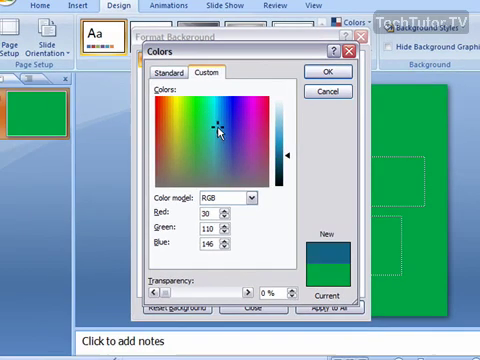
click(230, 135)
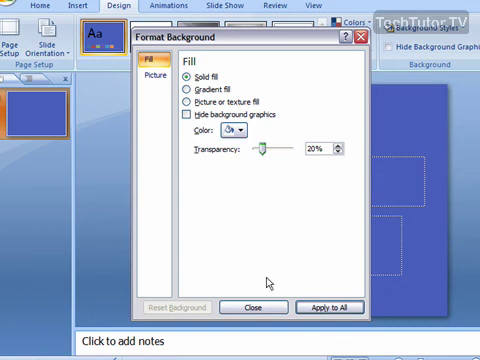
mouse_move(266, 278)
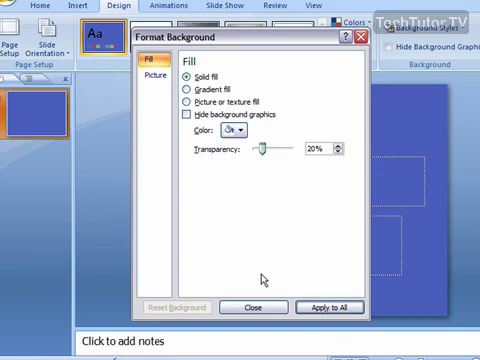